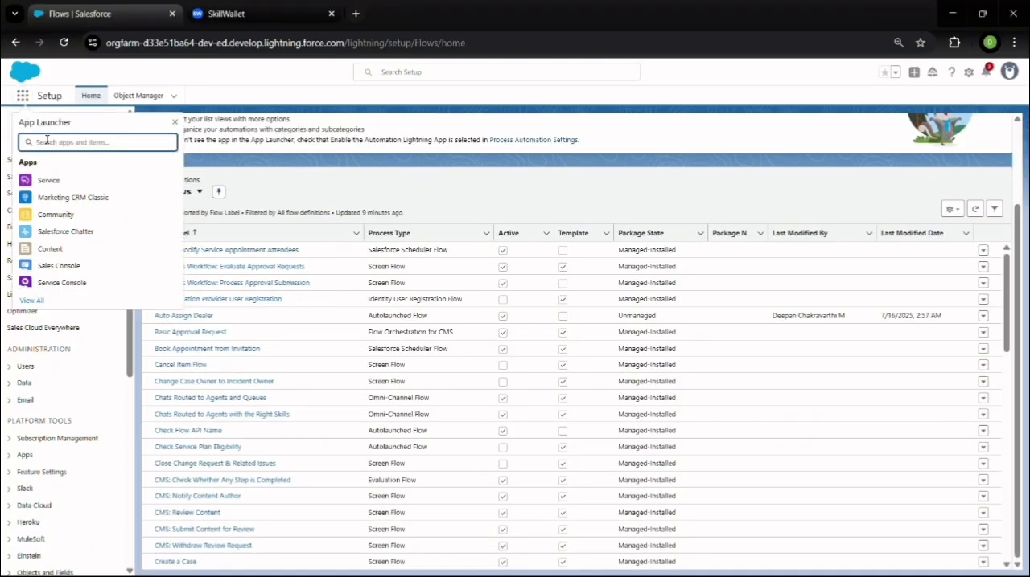
Search the App Launcher for 'w' and launch the WhatNext Vision Motors app.
text(wh)
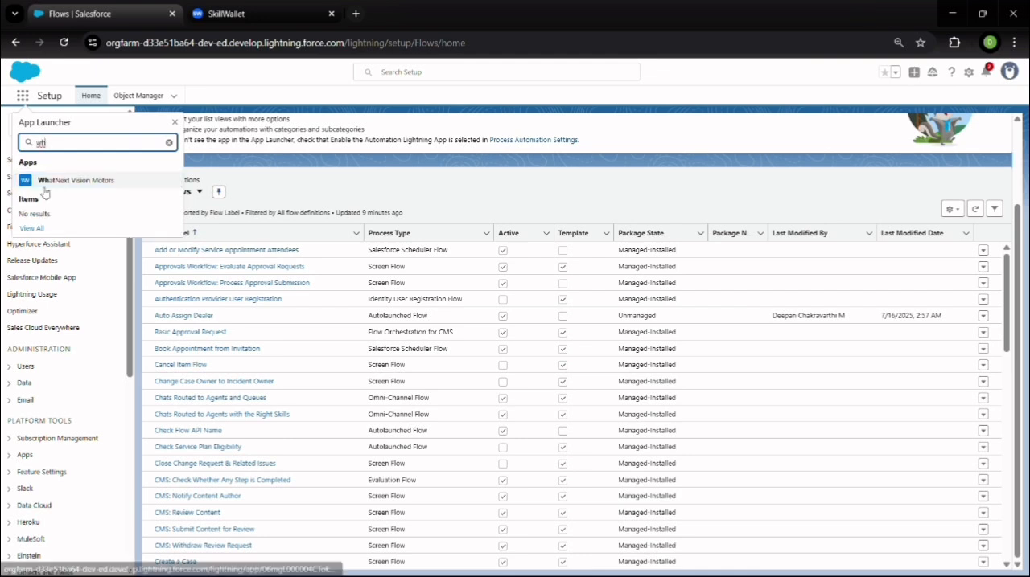
click(75, 179)
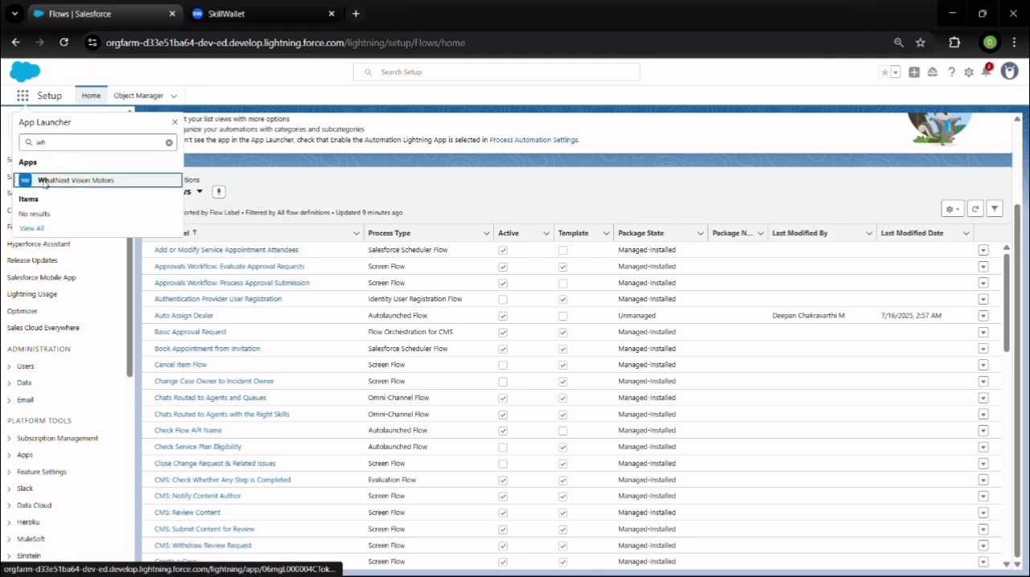
click(75, 180)
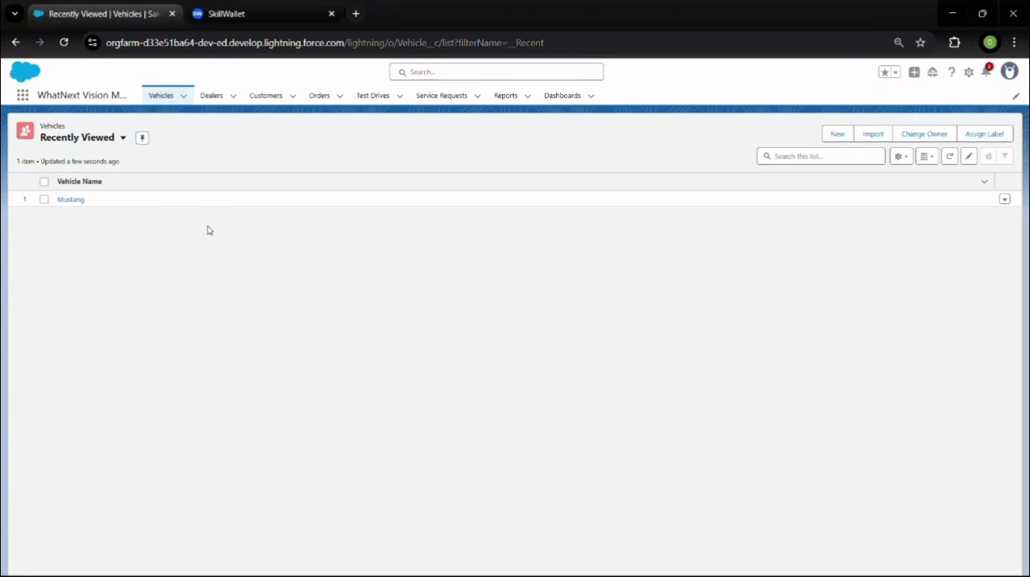
View the Dealers, Customers and Orders lists, then navigate back to the Setup Flows page.
click(211, 95)
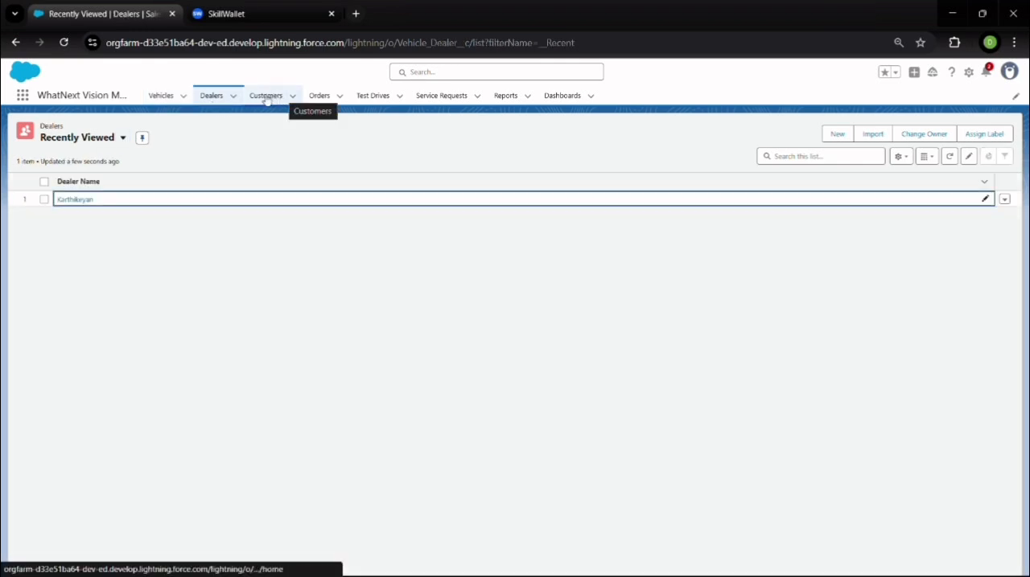
mouse_move(266, 99)
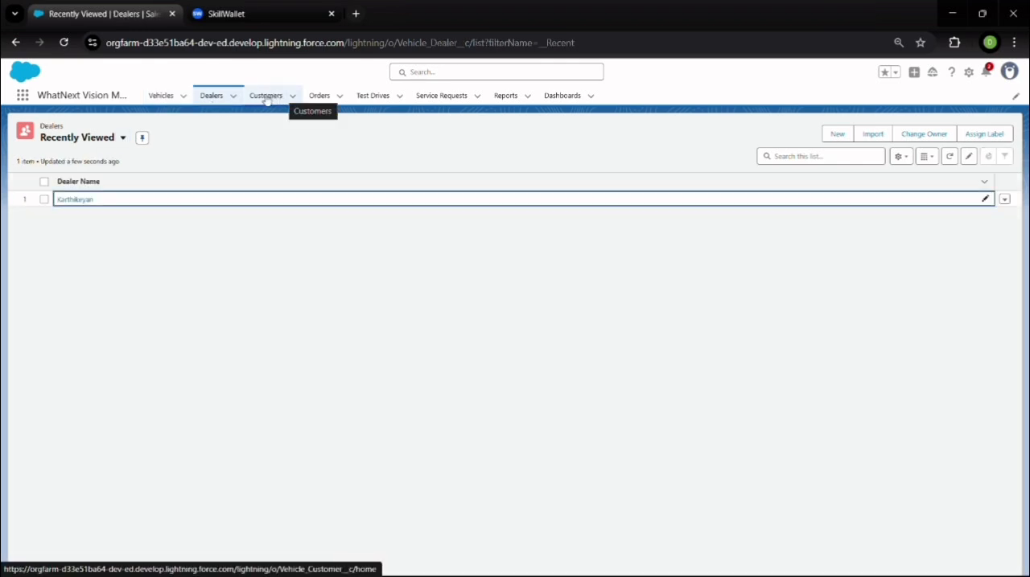
click(266, 95)
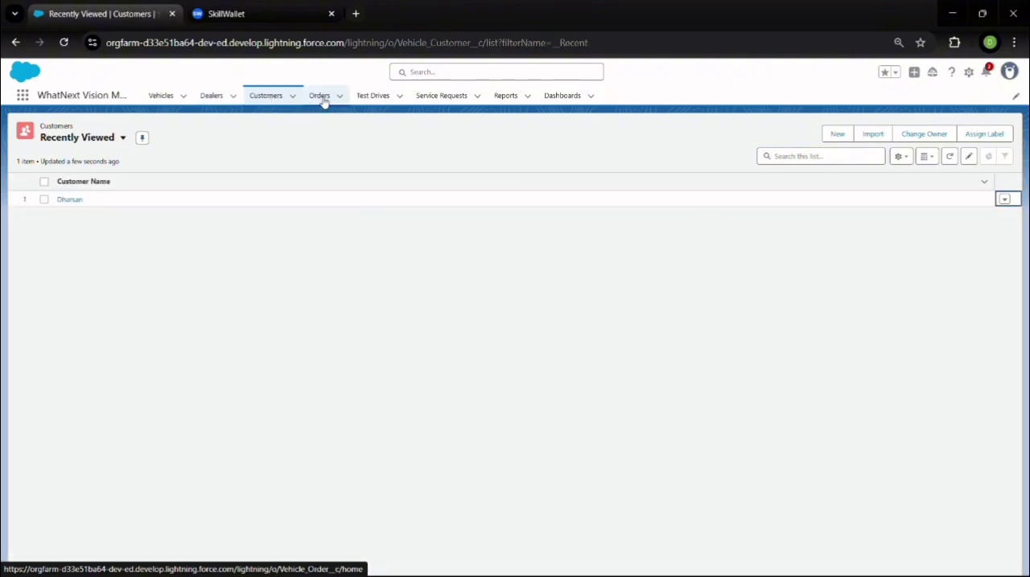
mouse_move(319, 95)
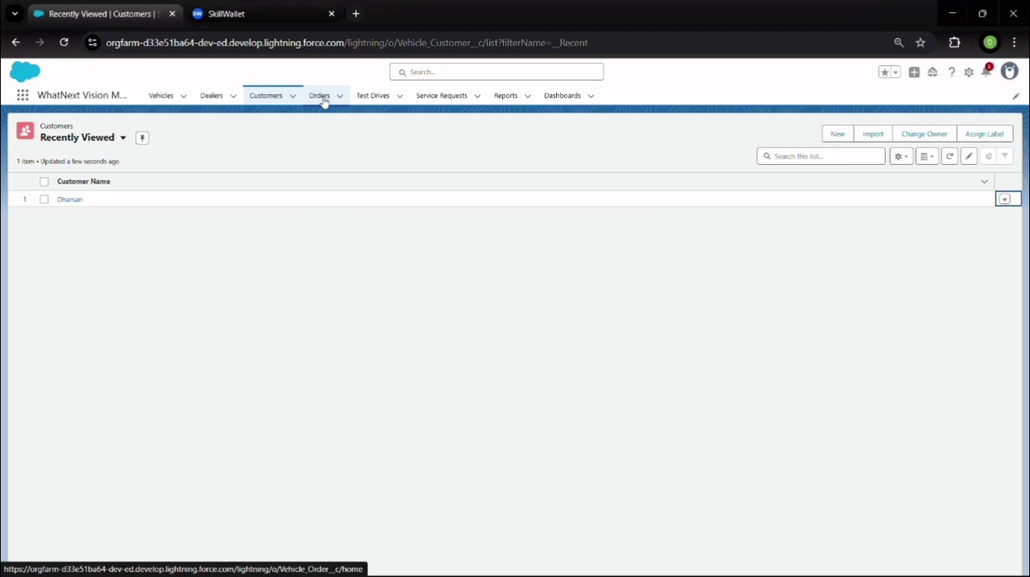
click(318, 95)
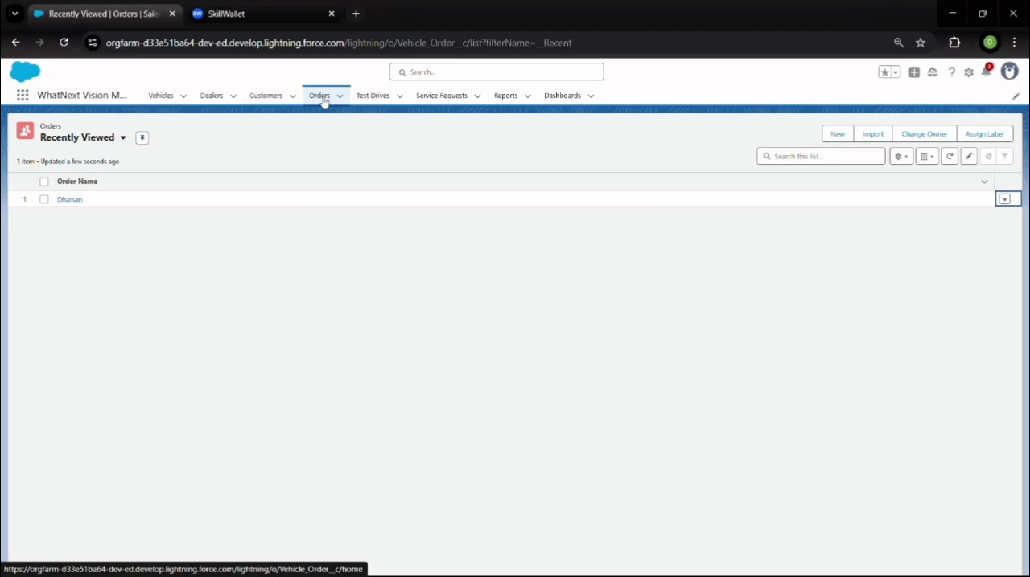
mouse_move(281, 169)
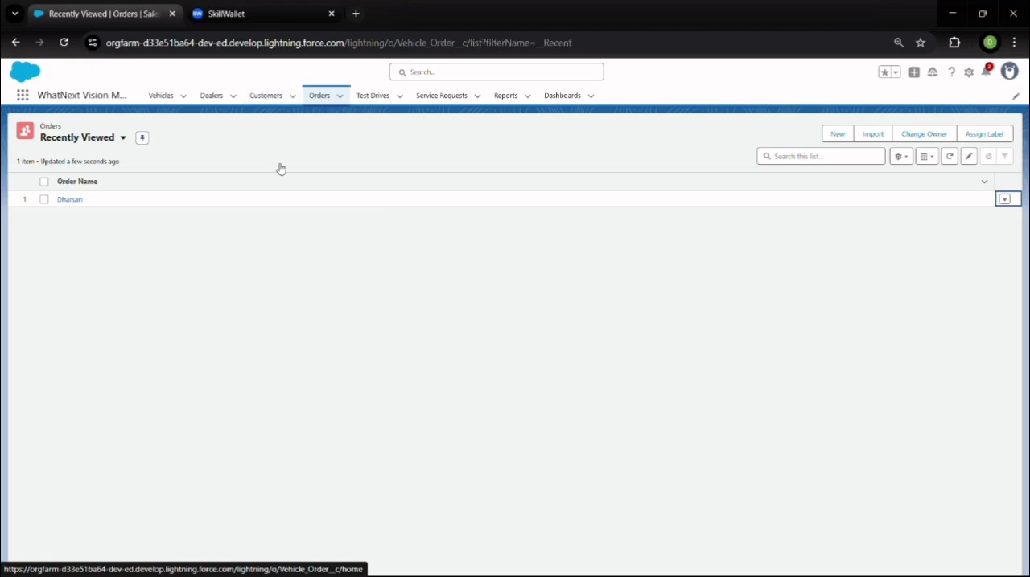
mouse_move(229, 304)
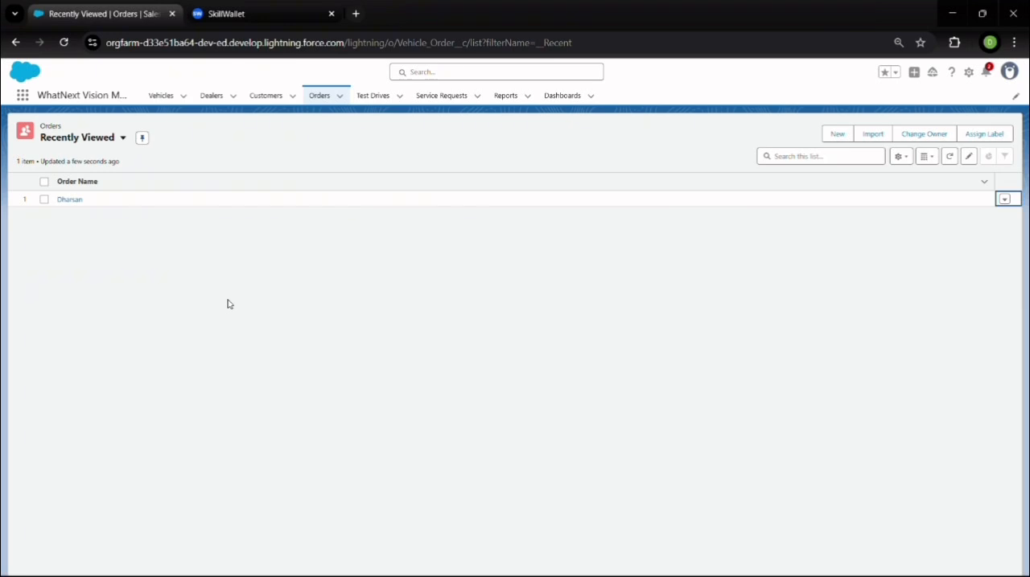
click(265, 95)
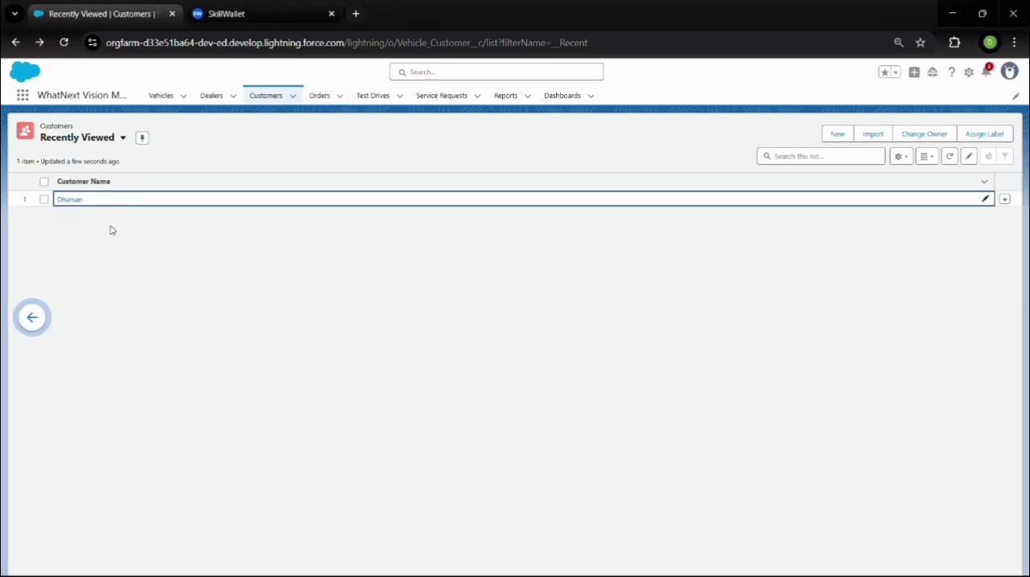
click(160, 95)
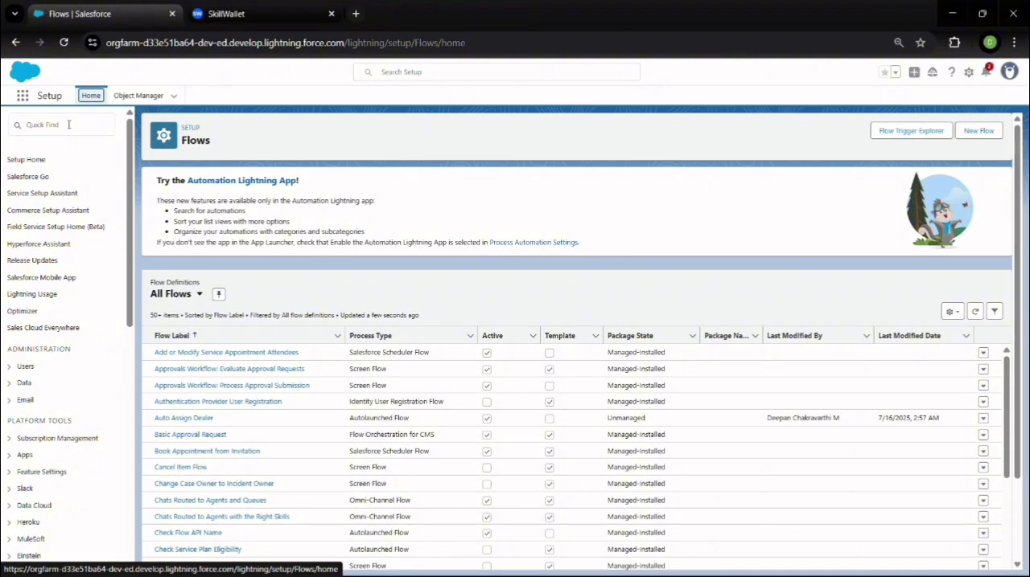
Find Flows via Quick Find 'flow' and open the Auto Assign Dealer flow.
text(flow)
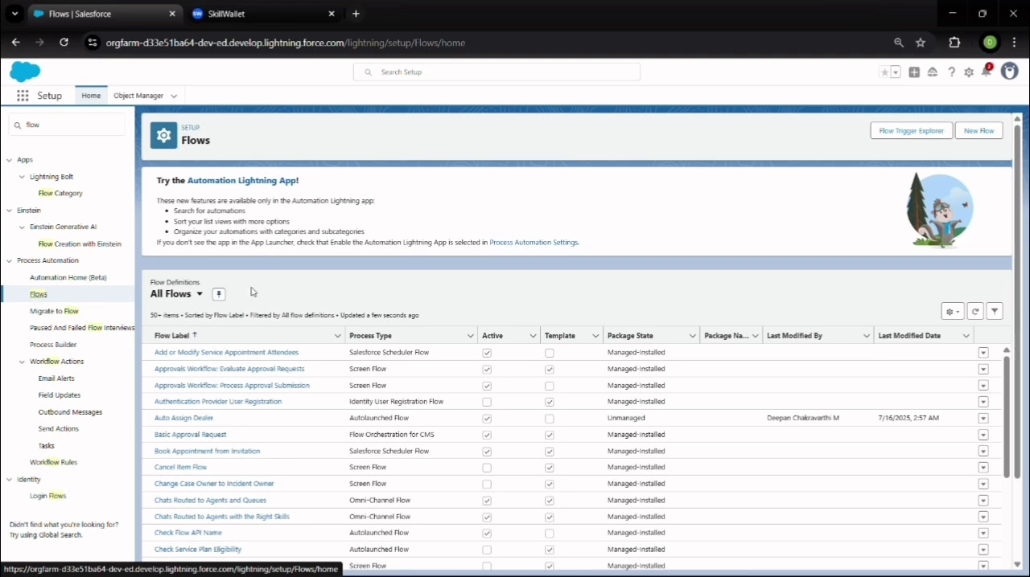
scroll(down, 3)
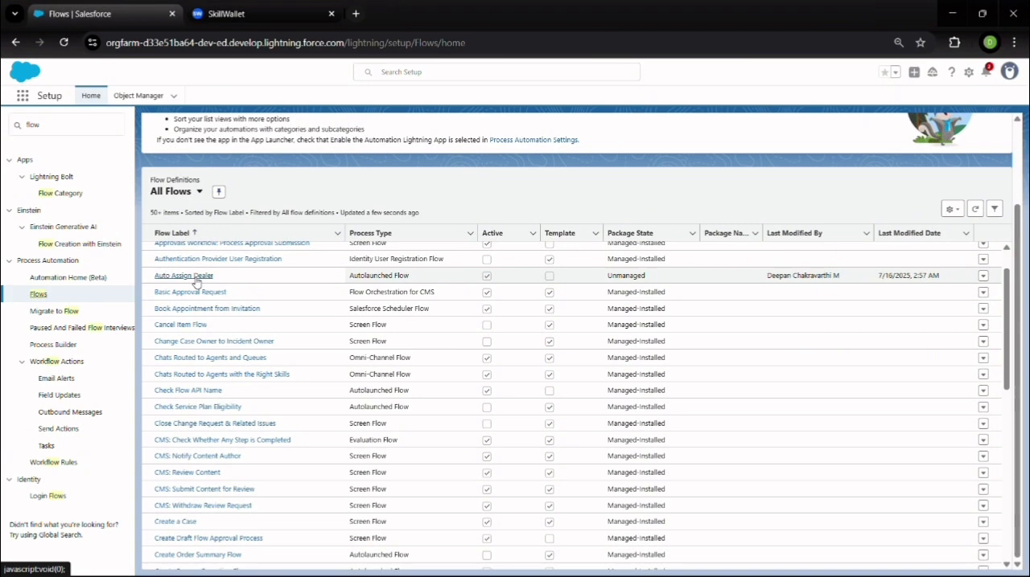
click(182, 275)
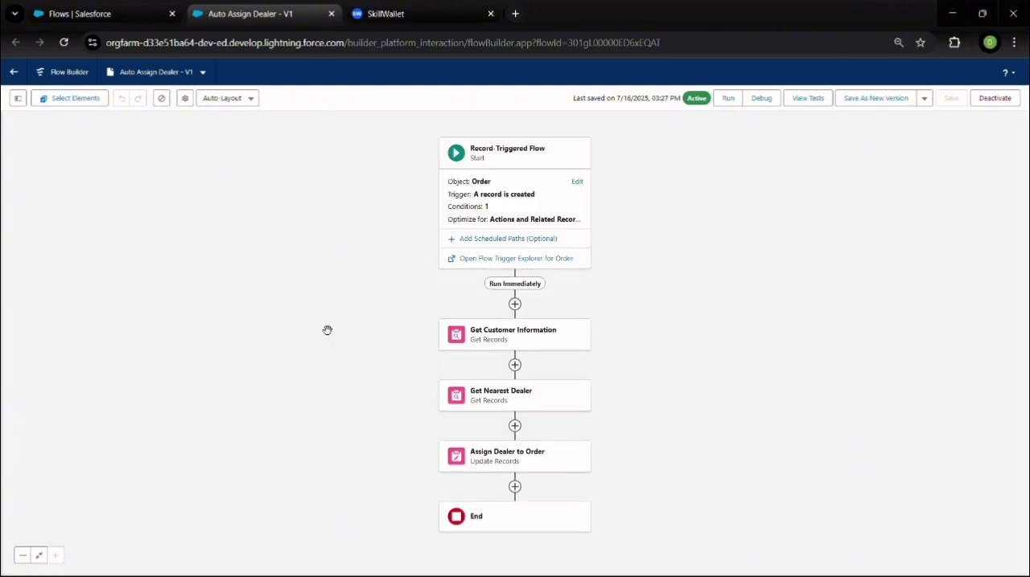
mouse_move(484, 348)
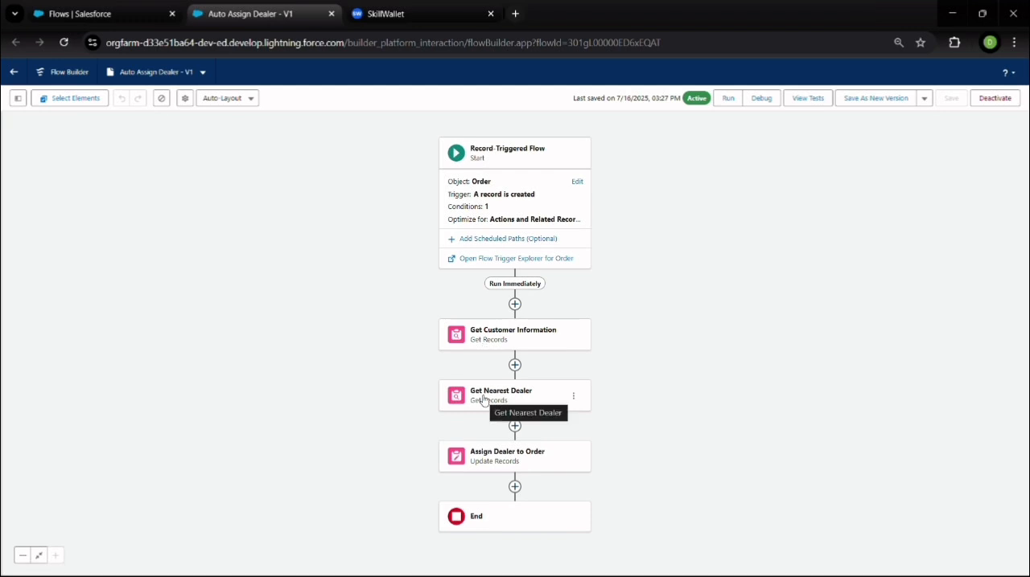
mouse_move(488, 458)
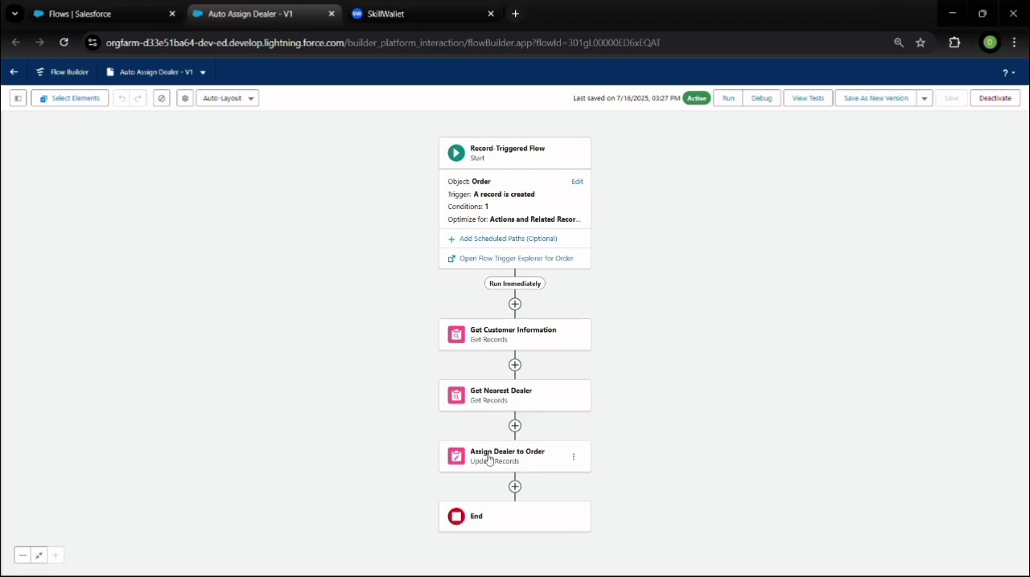
mouse_move(488, 460)
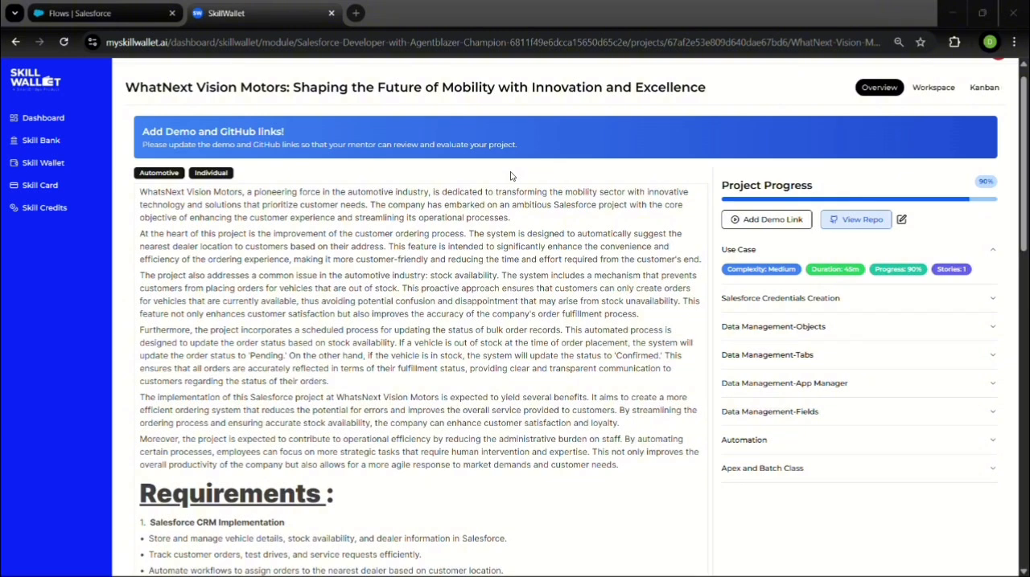
Scroll the project Overview down to the Requirements, learning topics and Skills Required sections.
scroll(down, 3)
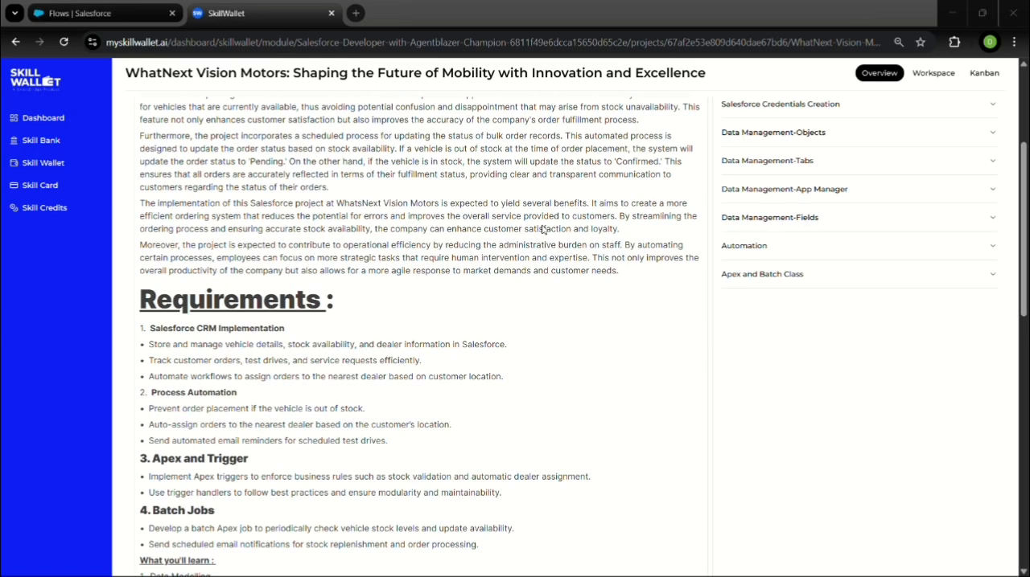
scroll(down, 3)
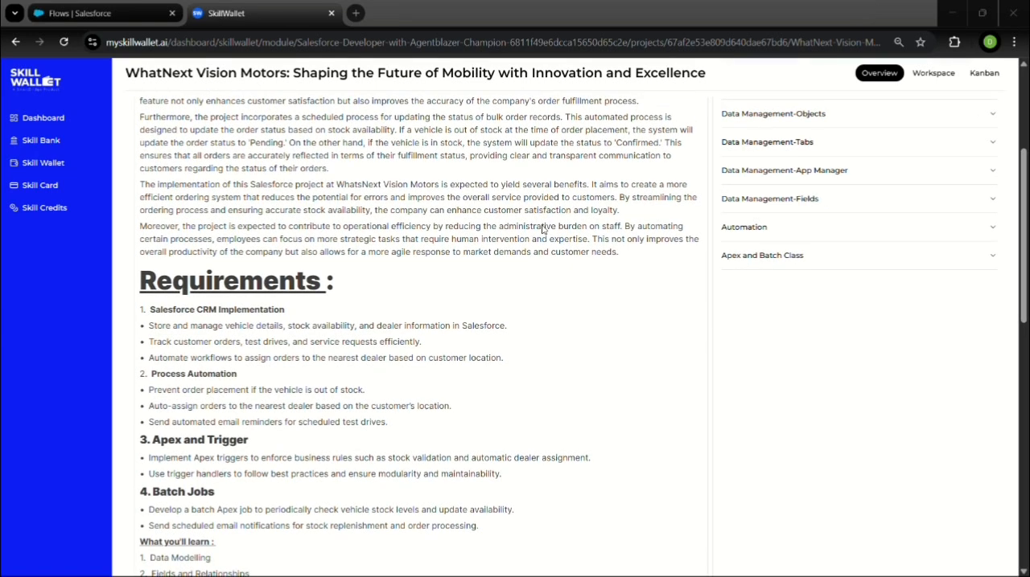
scroll(down, 3)
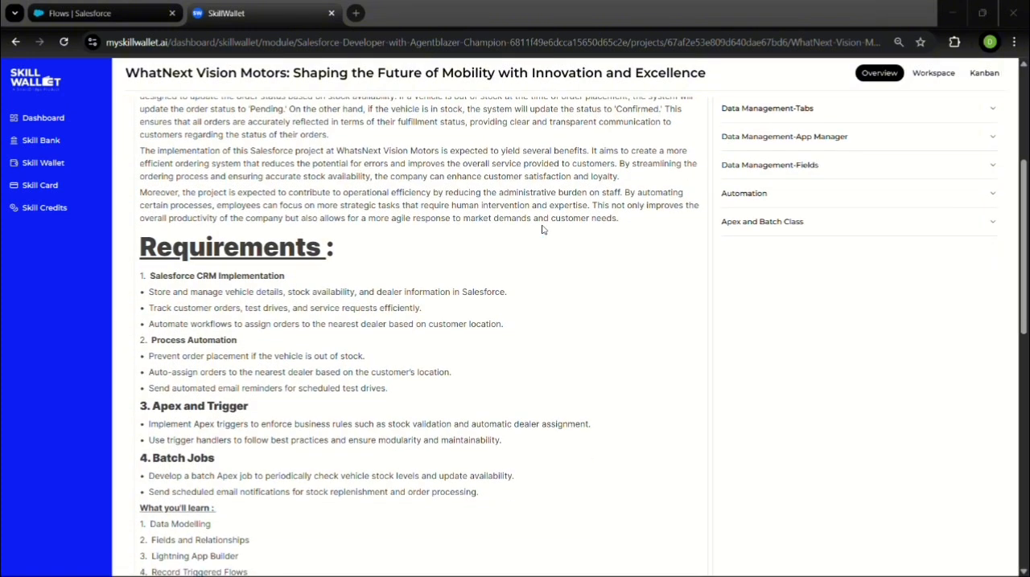
scroll(down, 3)
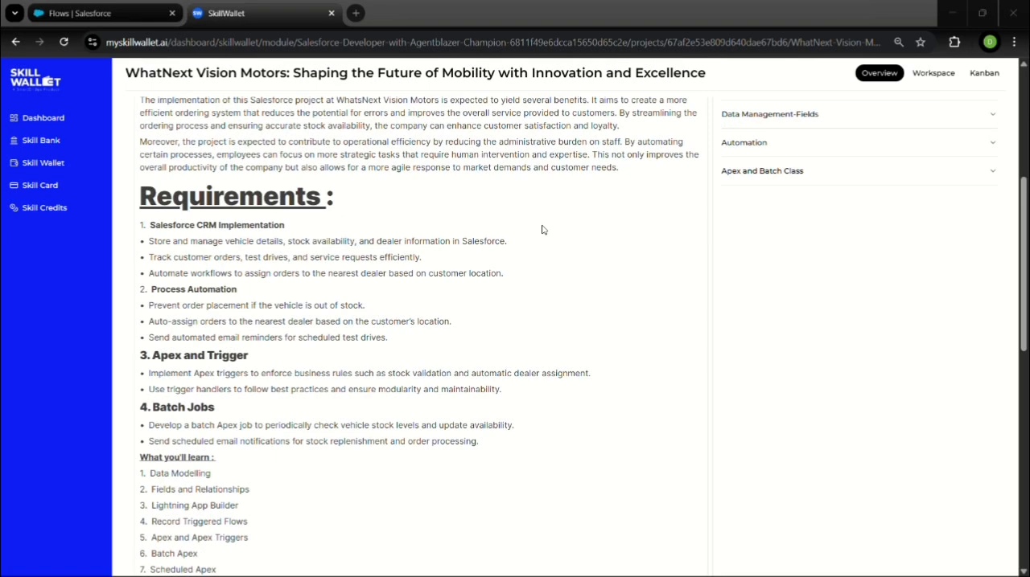
scroll(down, 3)
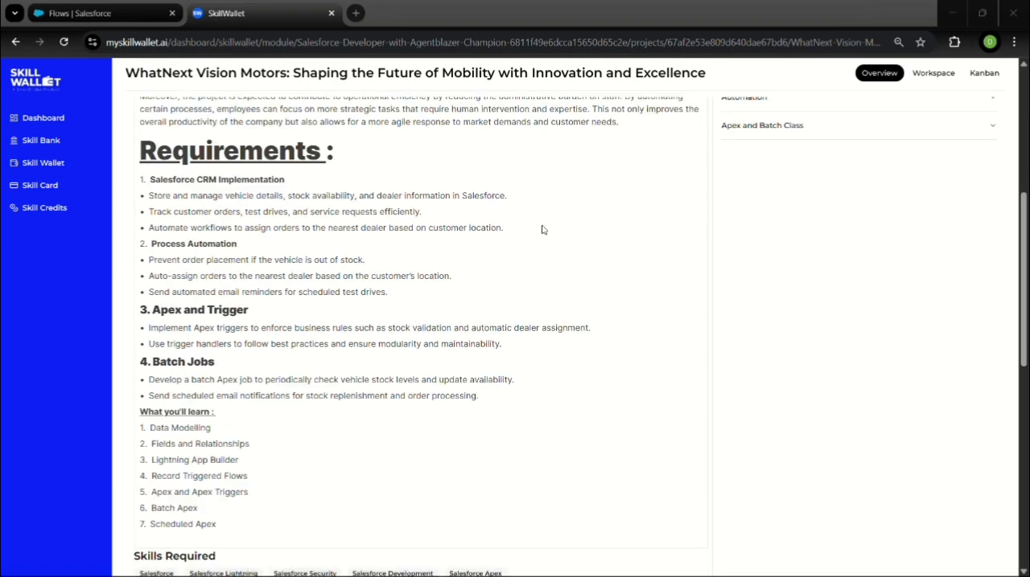
scroll(down, 3)
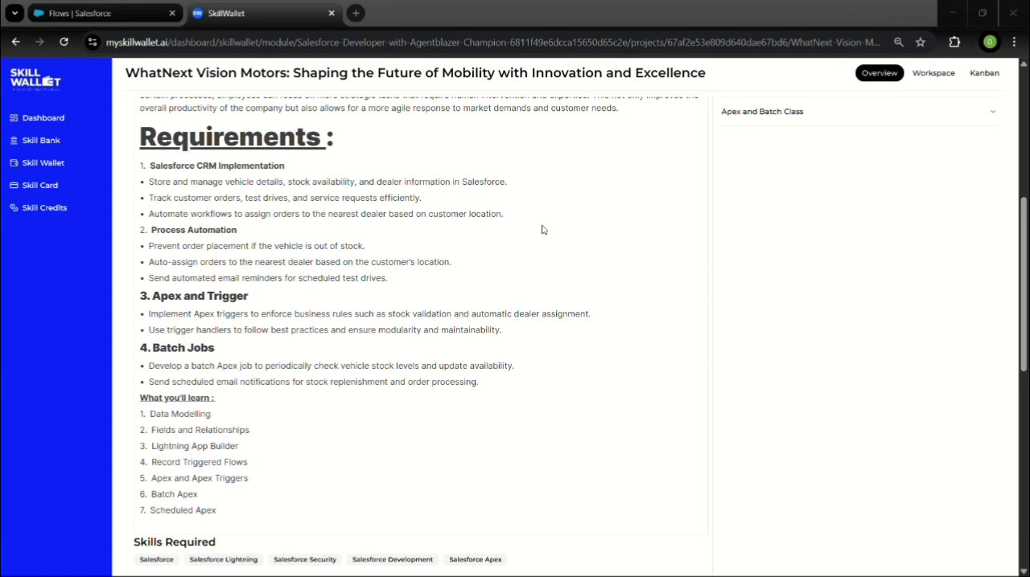
mouse_move(470, 20)
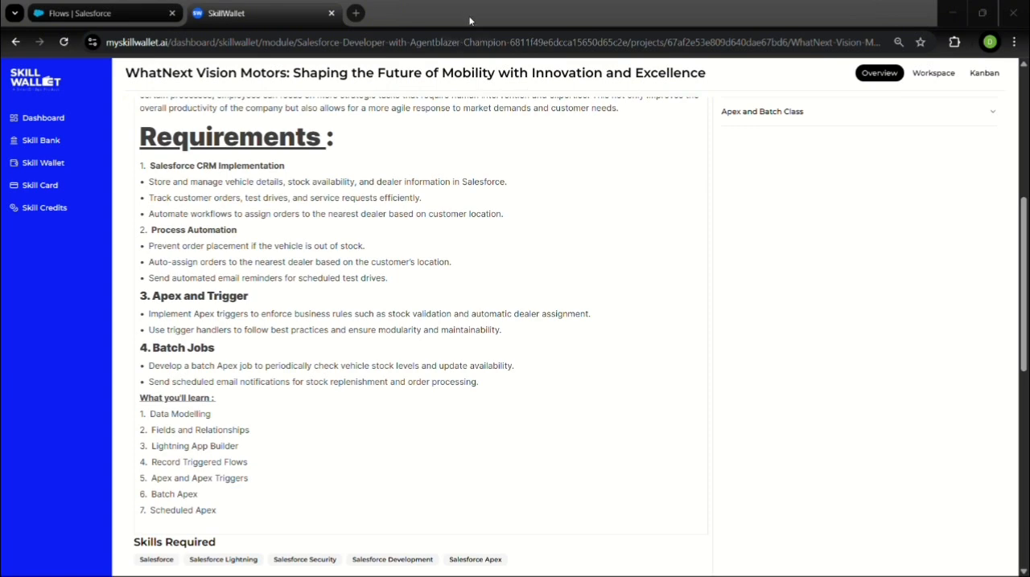